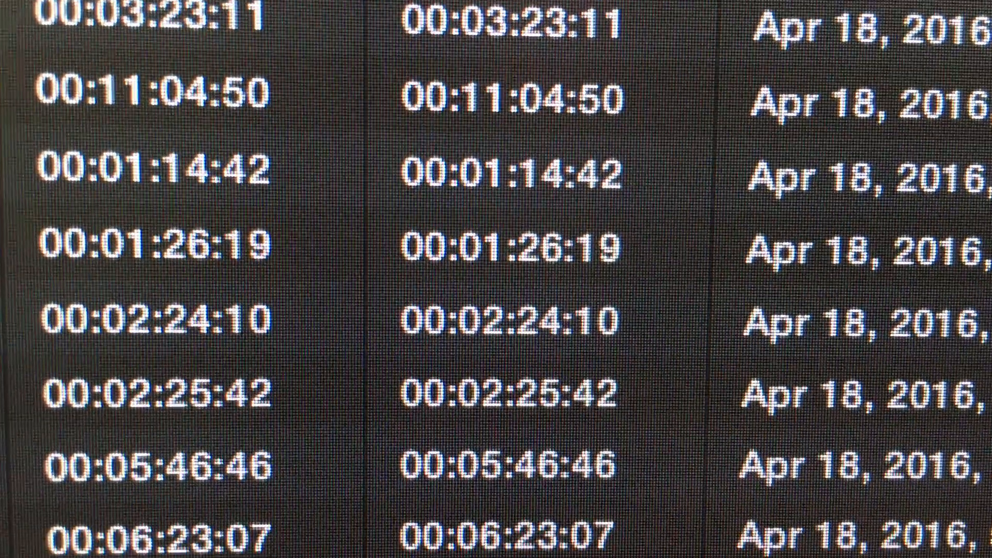
pyautogui.scroll(-3)
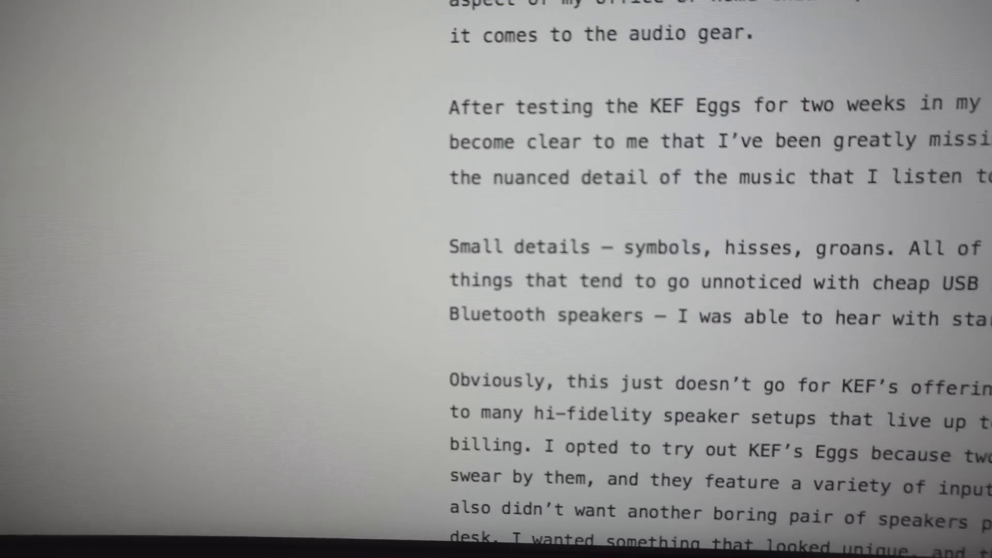
pyautogui.scroll(-3)
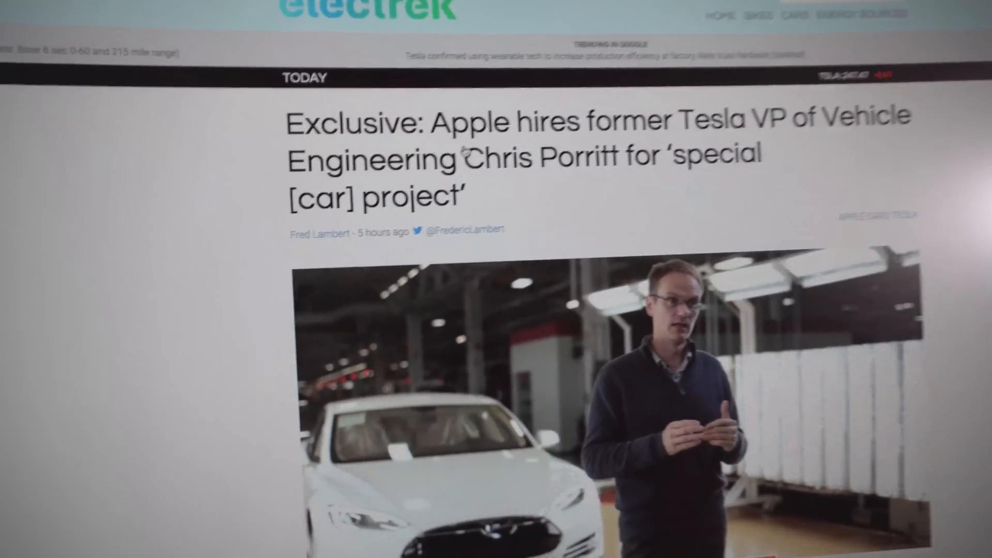
pyautogui.scroll(-3)
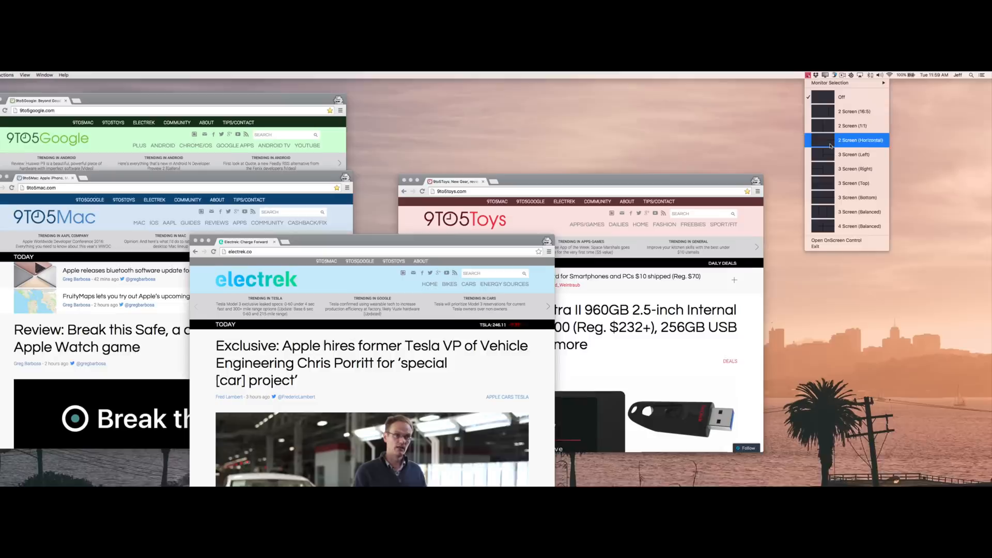
pyautogui.click(860, 140)
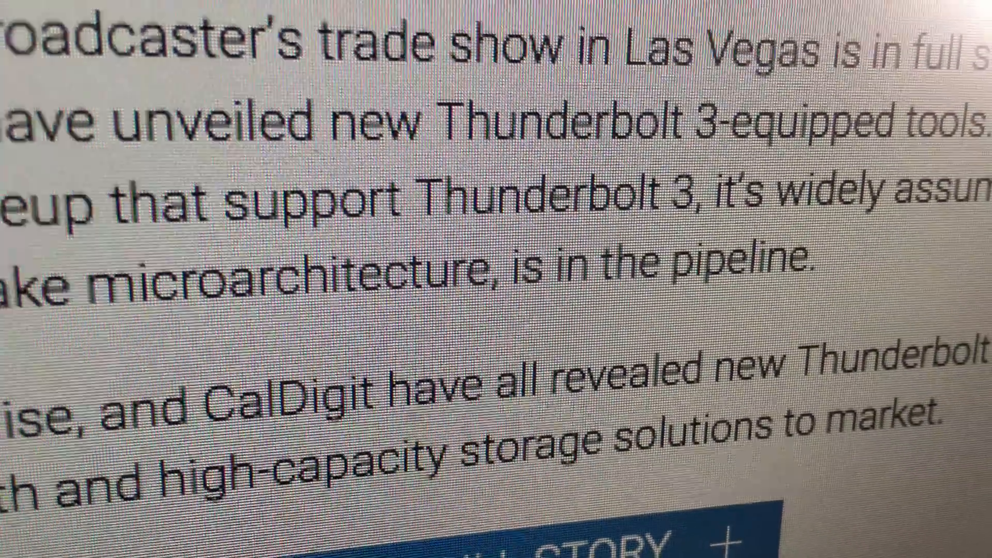
pyautogui.scroll(-3)
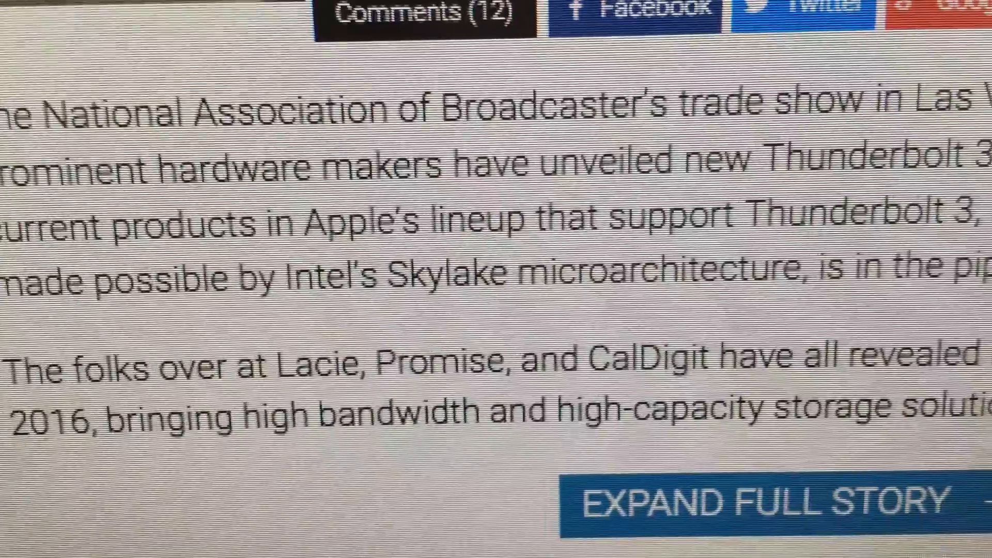